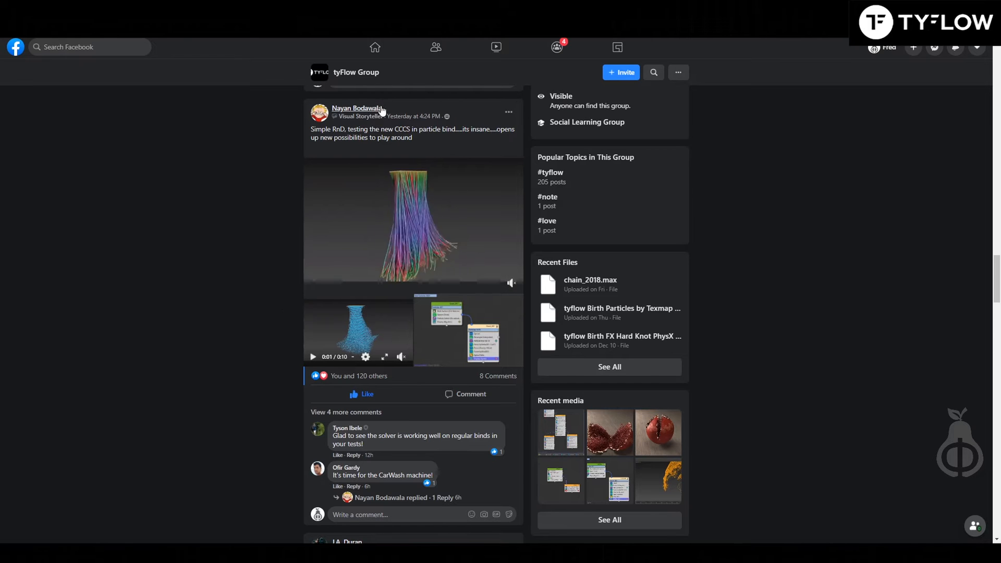
{"action": "mouse_move", "coordinate": [357, 107]}
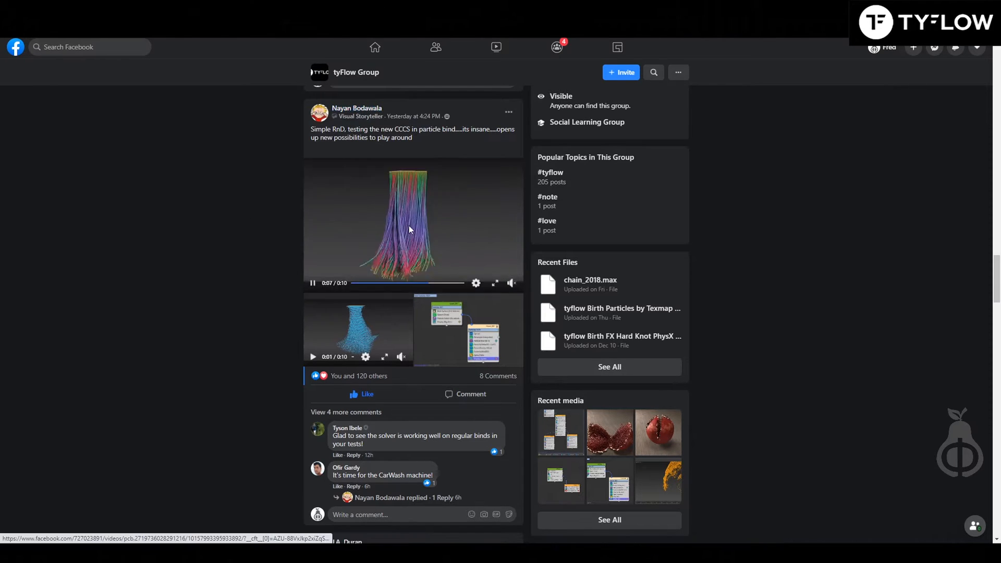
- With the plane and sphere selected, start Event_001 from a Birth Surface operator
{"action": "left_click", "coordinate": [412, 224]}
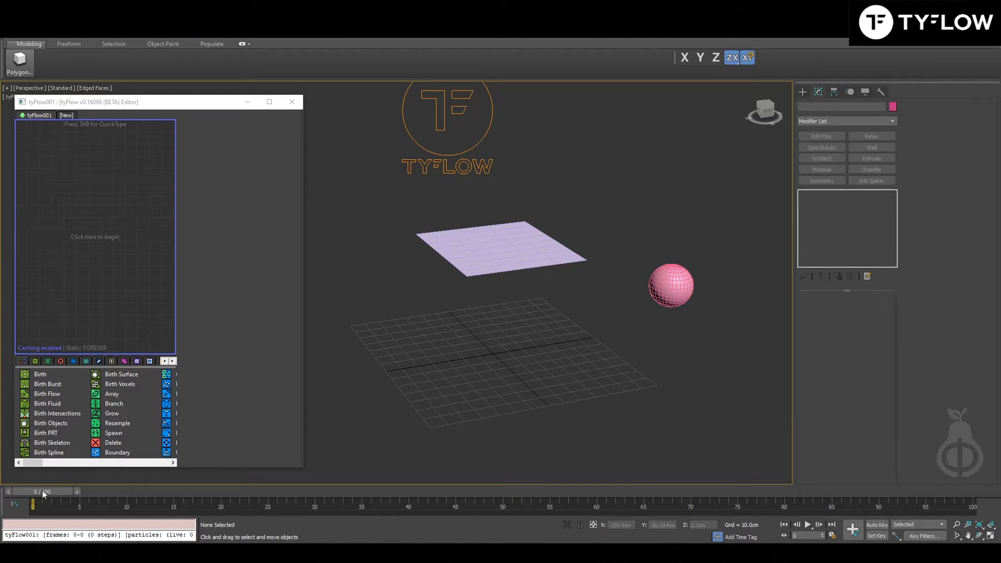
{"action": "left_click", "coordinate": [498, 246]}
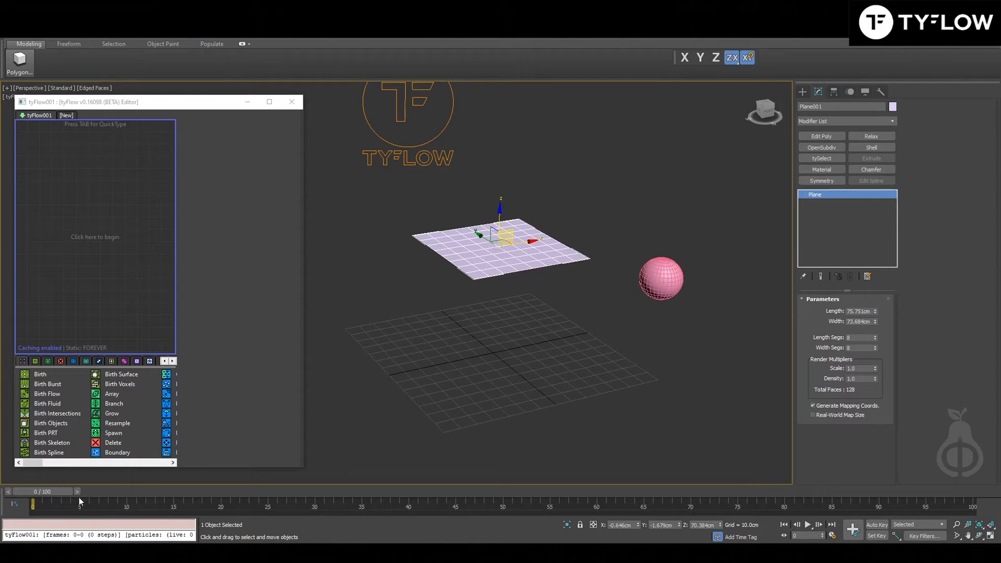
{"action": "left_click", "coordinate": [660, 279]}
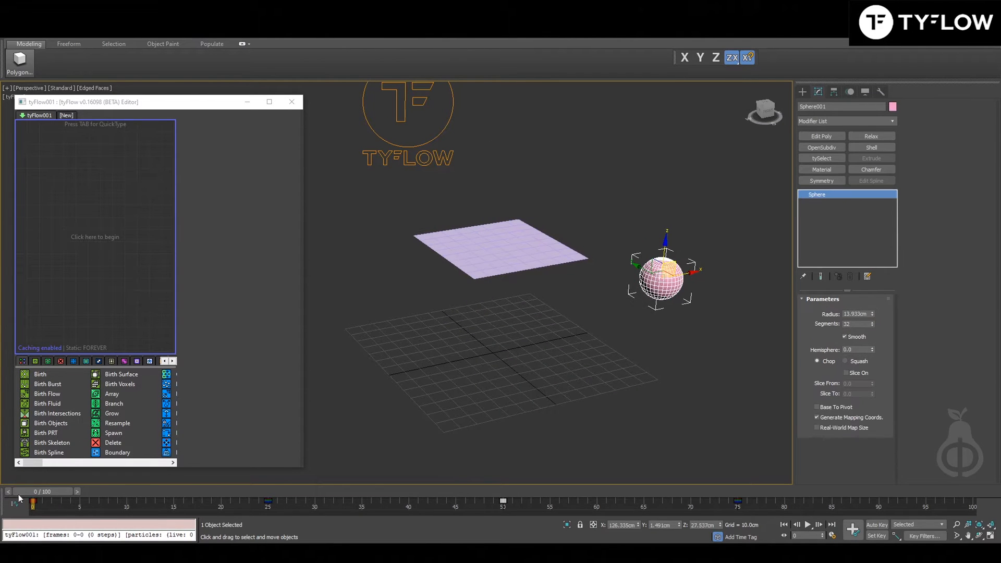
{"action": "left_click_drag", "start_coordinate": [35, 501], "coordinate": [249, 502]}
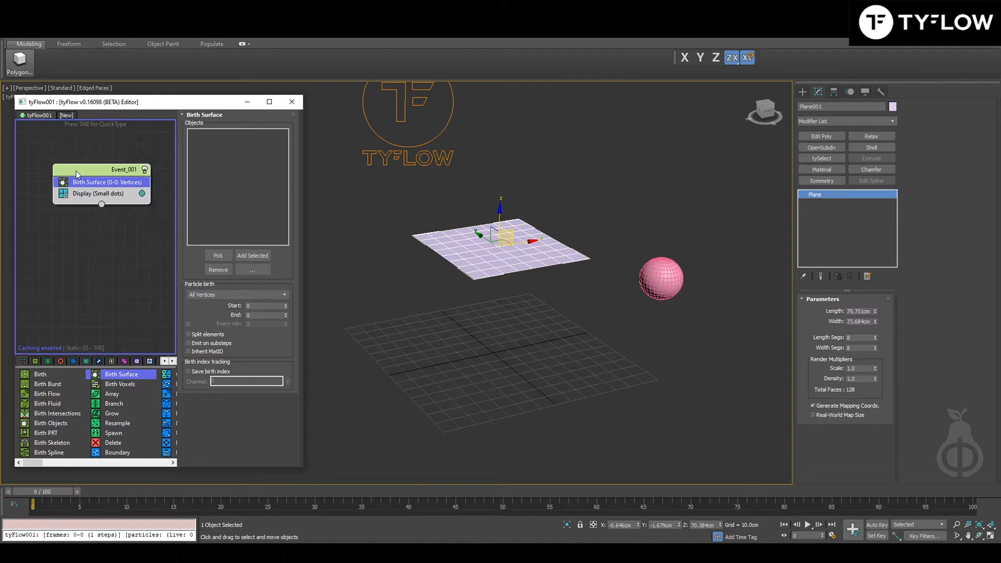
- Make Plane001 the birth surface, then add Spawn and Object Bind operators to Event_001
{"action": "left_click", "coordinate": [252, 256]}
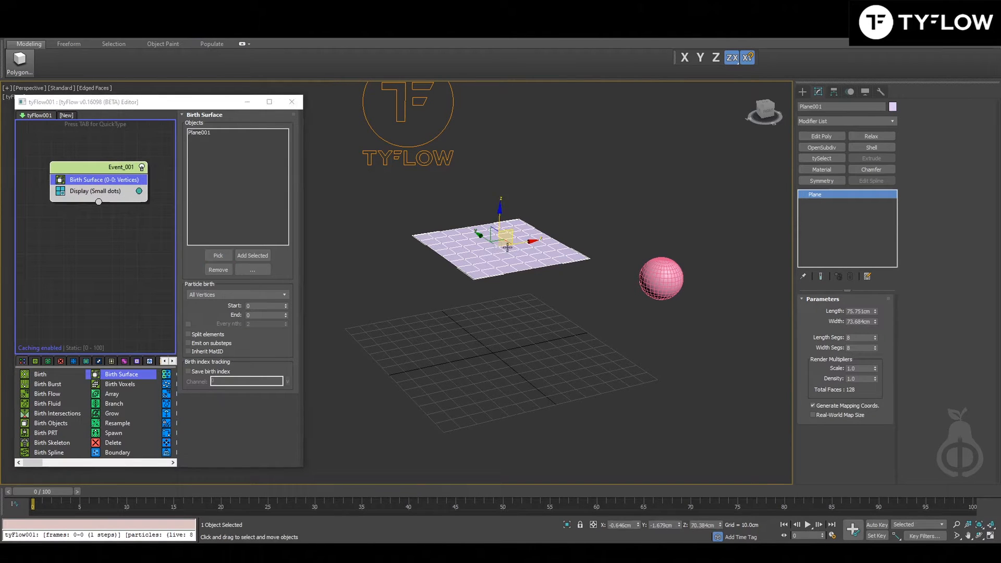
{"action": "left_click", "coordinate": [102, 179]}
{"action": "type", "text": "sp"}
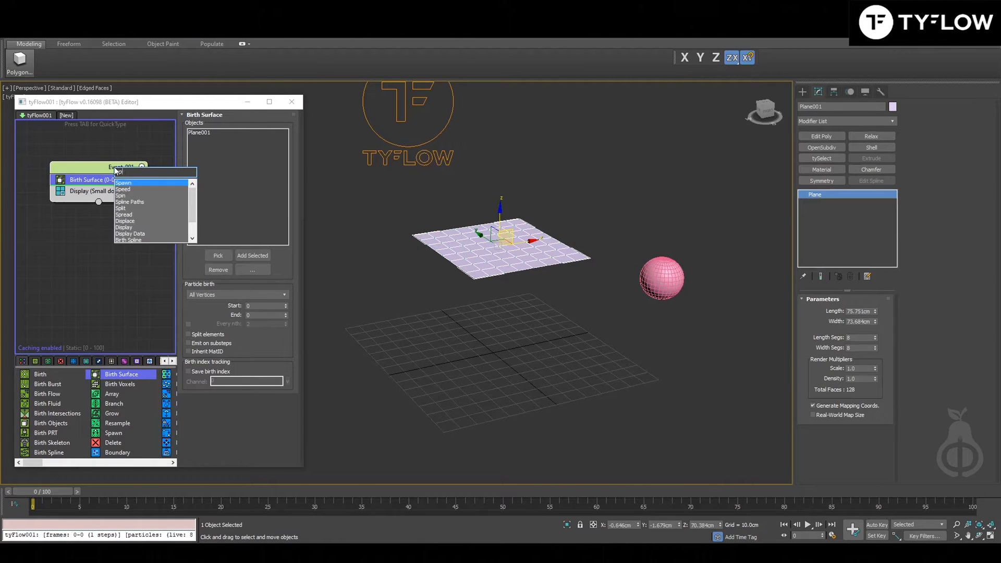
{"action": "left_click", "coordinate": [123, 182]}
{"action": "type", "text": "ob"}
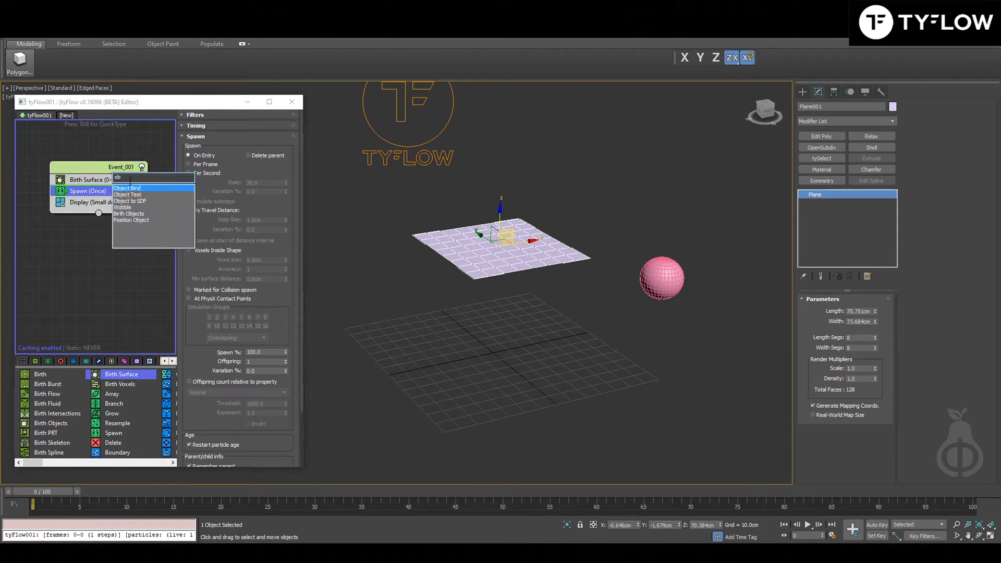
{"action": "left_click", "coordinate": [127, 188]}
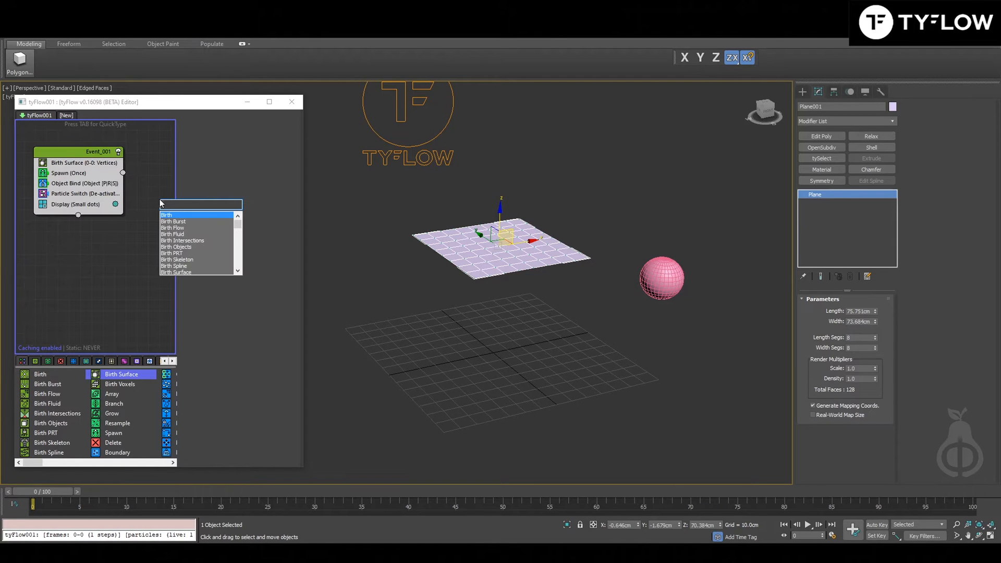
- Start Event_002 with a Spread operator spreading particles vertically in Z, then add Resample (Interpolate)
{"action": "type", "text": "spre"}
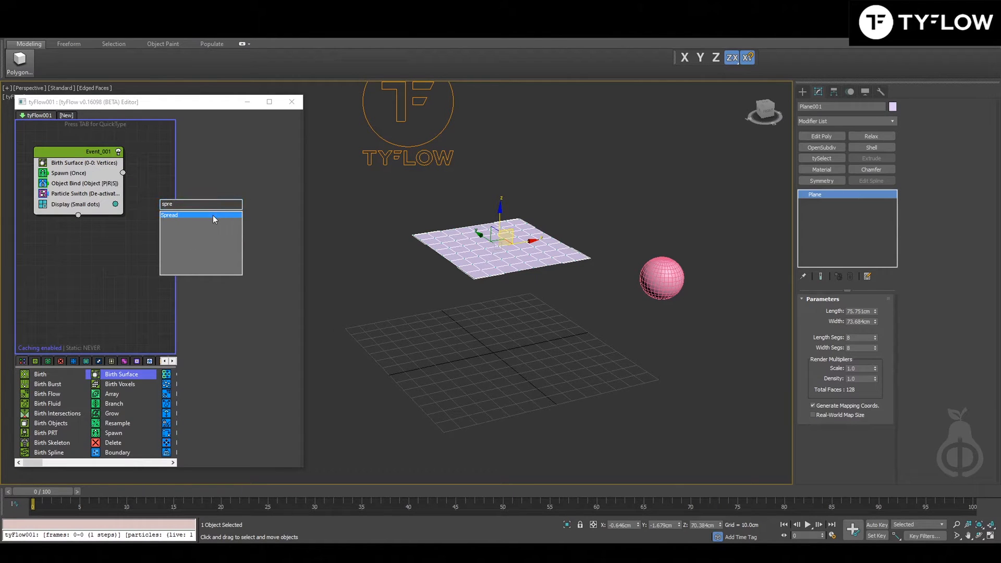
{"action": "left_click", "coordinate": [200, 215]}
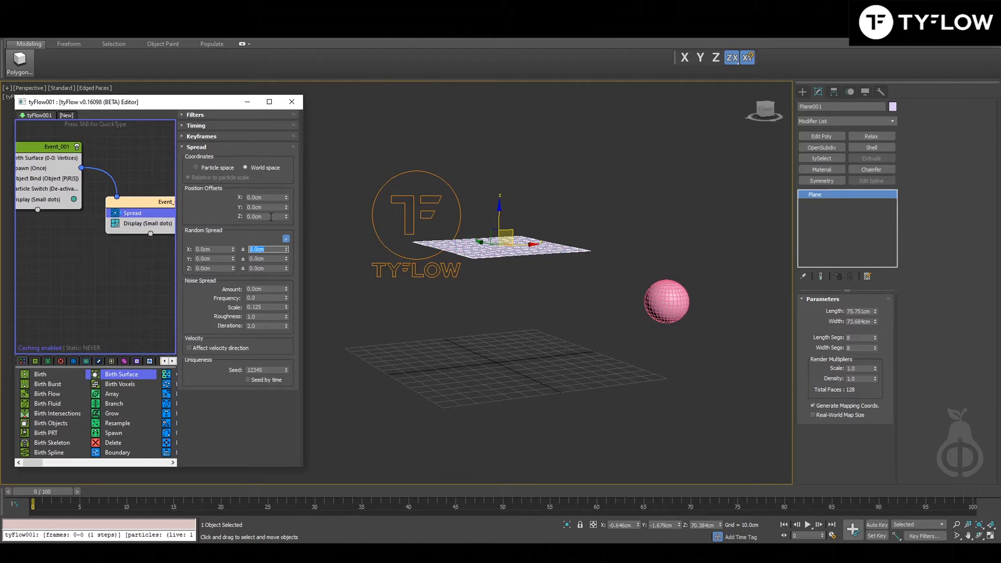
{"action": "left_click_drag", "start_coordinate": [266, 217], "coordinate": [265, 255]}
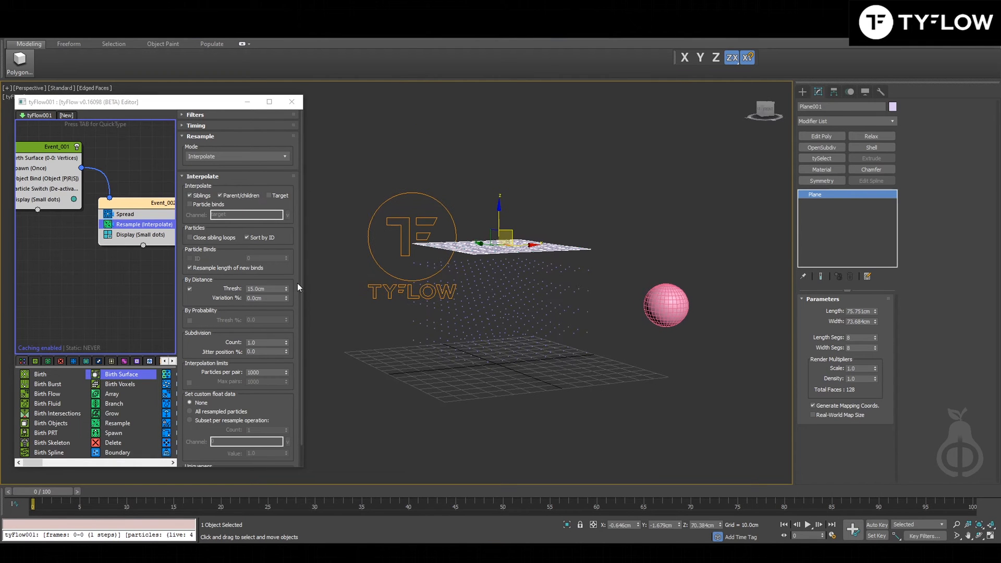
{"action": "left_click", "coordinate": [287, 287]}
{"action": "type", "text": "part"}
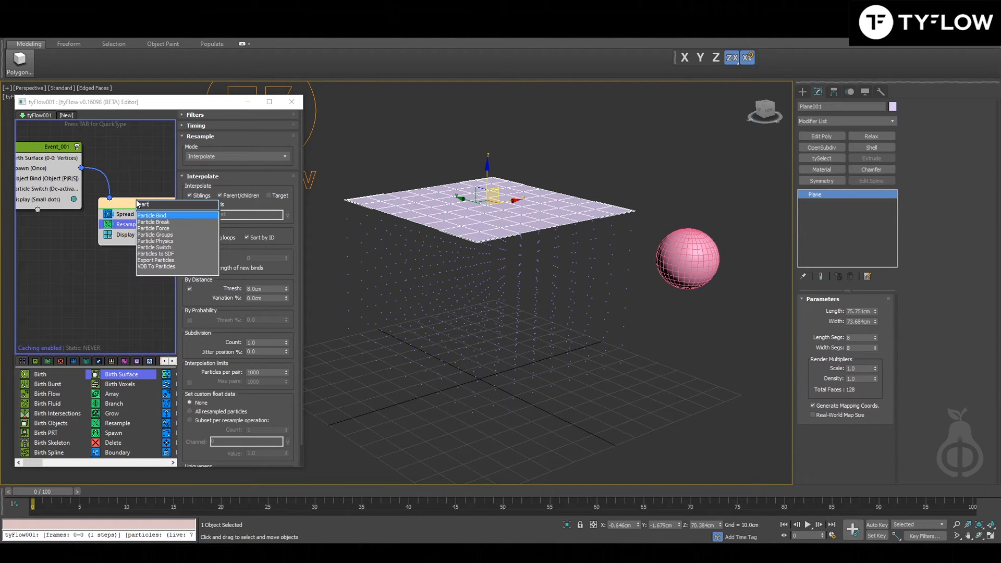
- Add Particle Bind to Event_002 with Show Bindings on and proximity bind off
{"action": "left_click", "coordinate": [153, 214]}
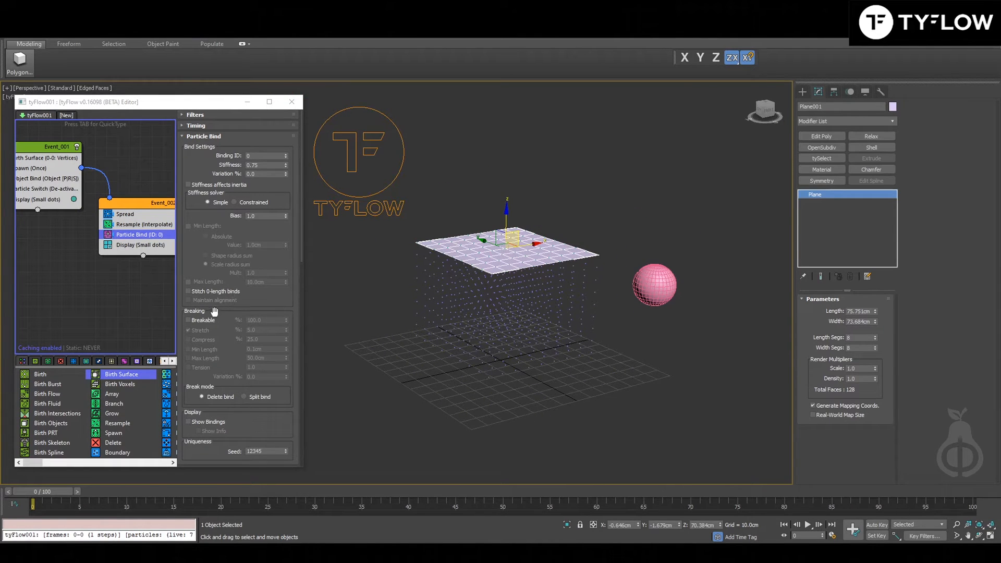
{"action": "scroll", "scroll_direction": "down", "scroll_amount": 3}
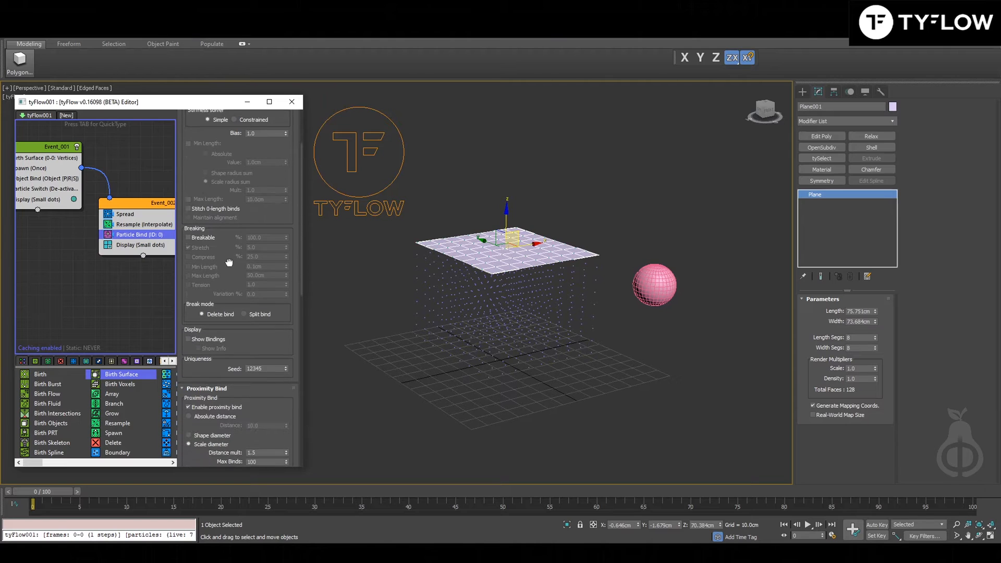
{"action": "left_click", "coordinate": [189, 339]}
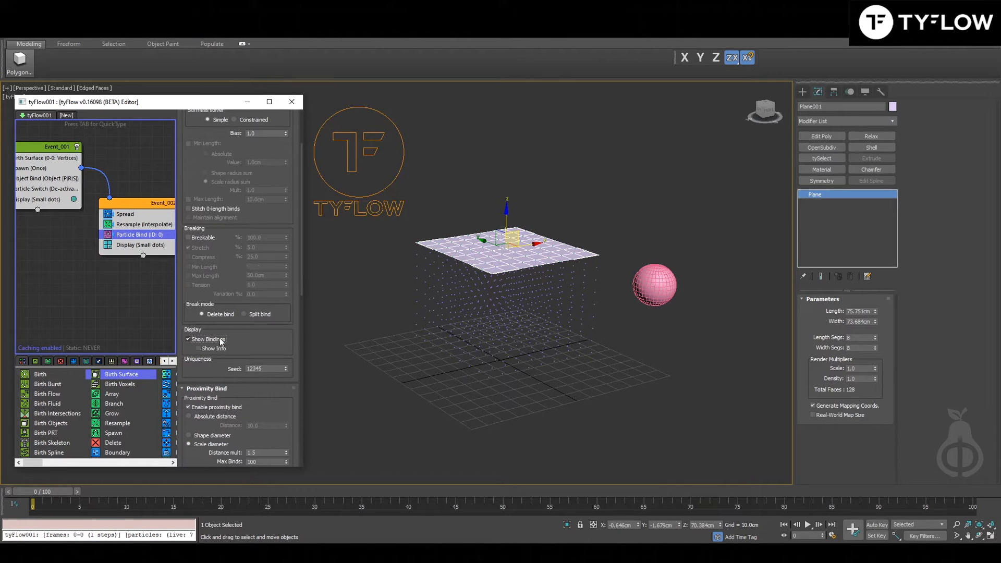
{"action": "scroll", "scroll_direction": "down", "scroll_amount": 3}
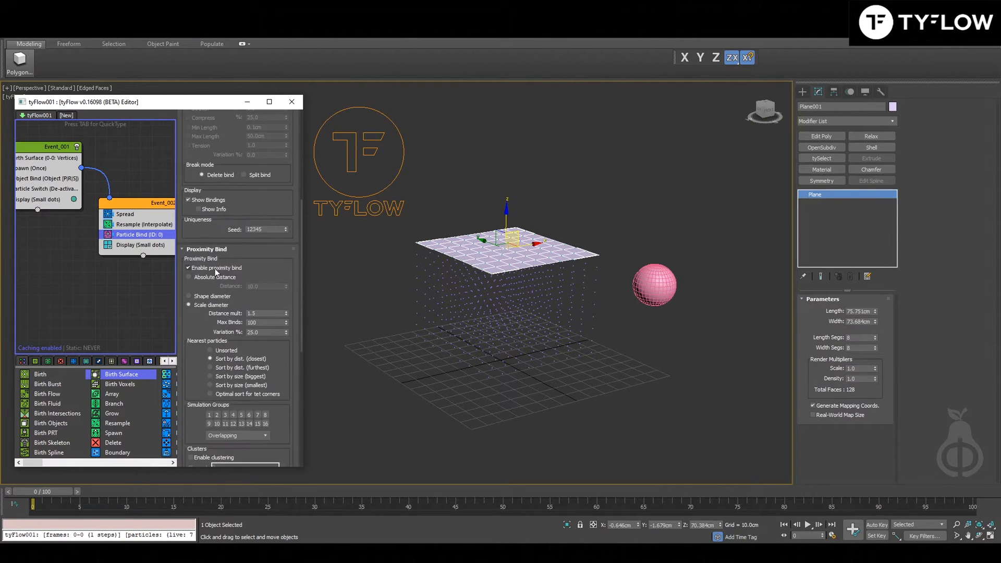
{"action": "left_click", "coordinate": [189, 268]}
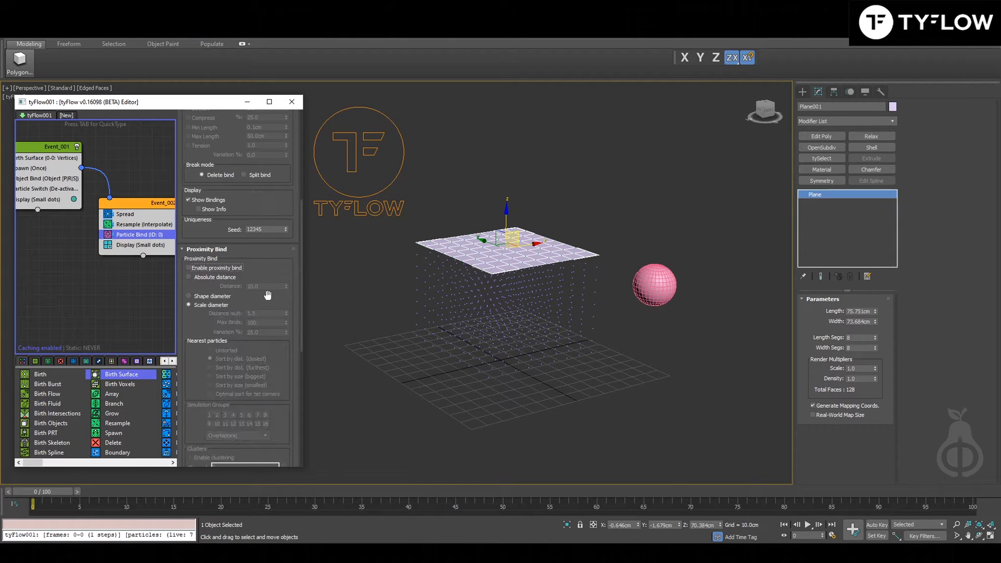
{"action": "scroll", "scroll_direction": "down", "scroll_amount": 3}
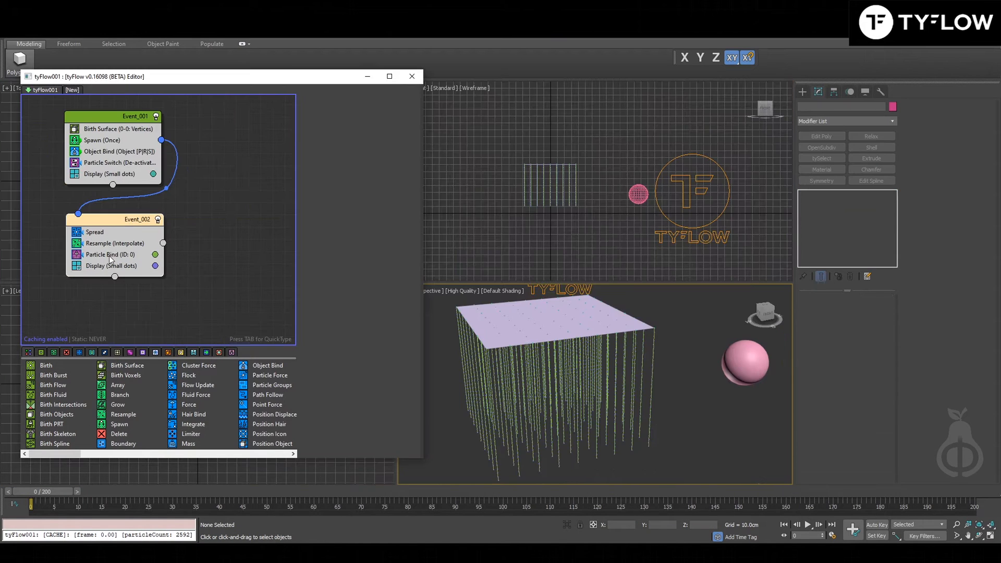
- Add a Force (Gravity) operator and a Collision operator to Event_002, then scrub the simulation
{"action": "left_click", "coordinate": [110, 255]}
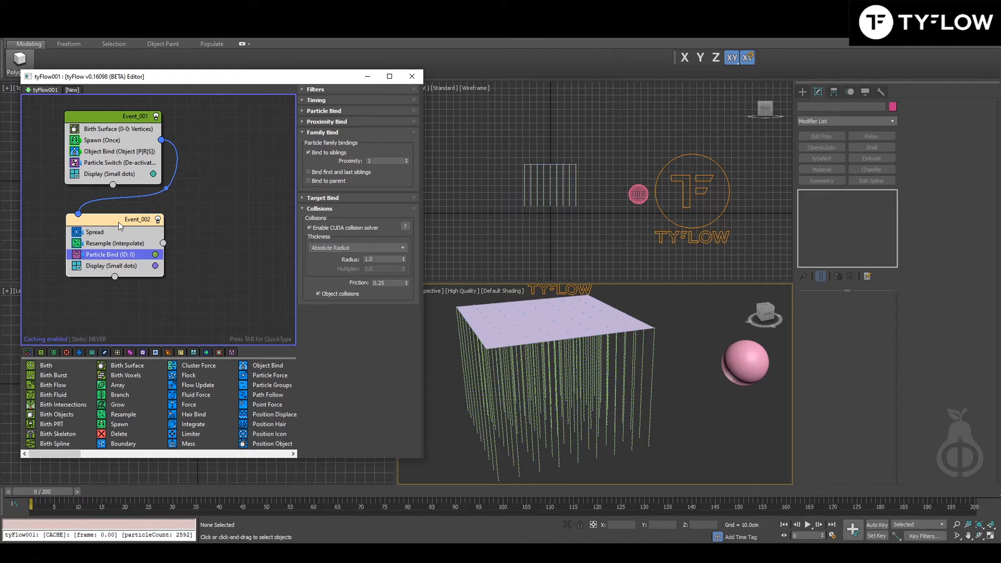
{"action": "type", "text": "for"}
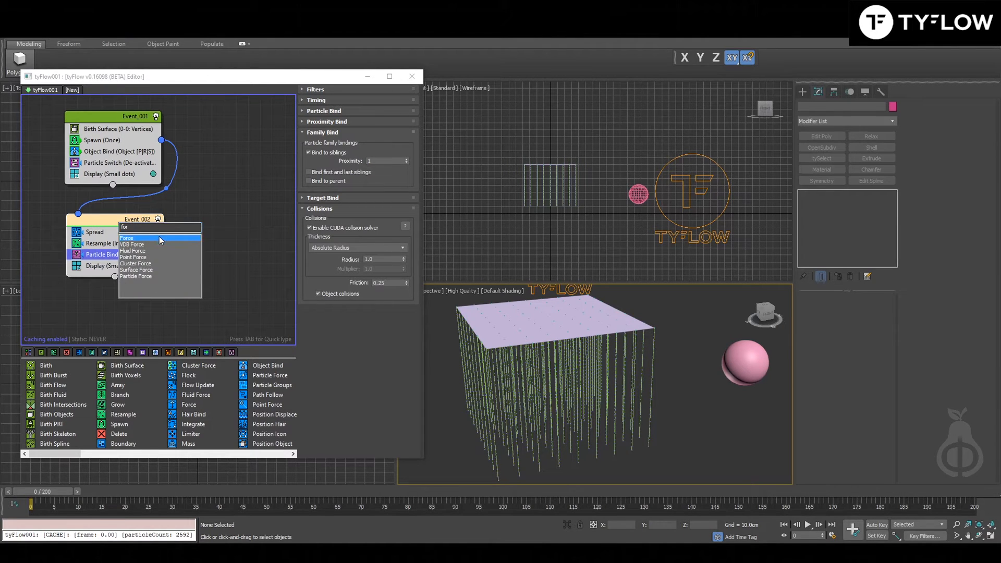
{"action": "left_click", "coordinate": [127, 238]}
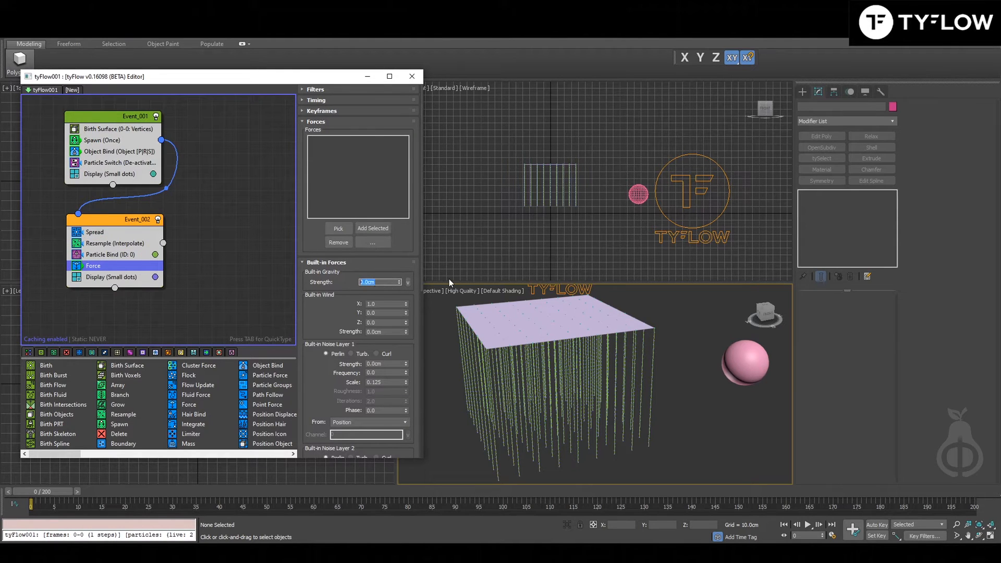
{"action": "type", "text": "-0"}
{"action": "type", "text": "col"}
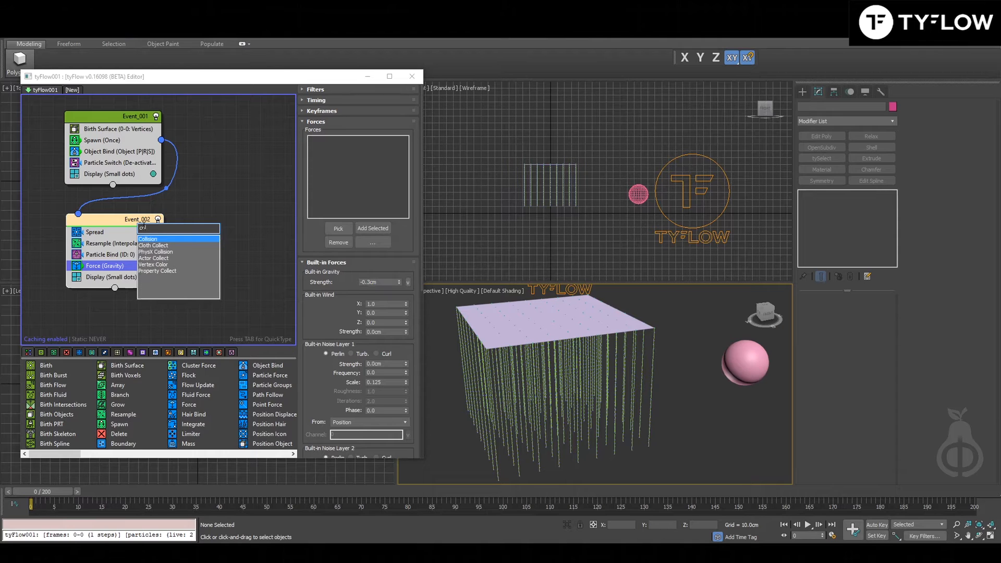
{"action": "left_click", "coordinate": [147, 238]}
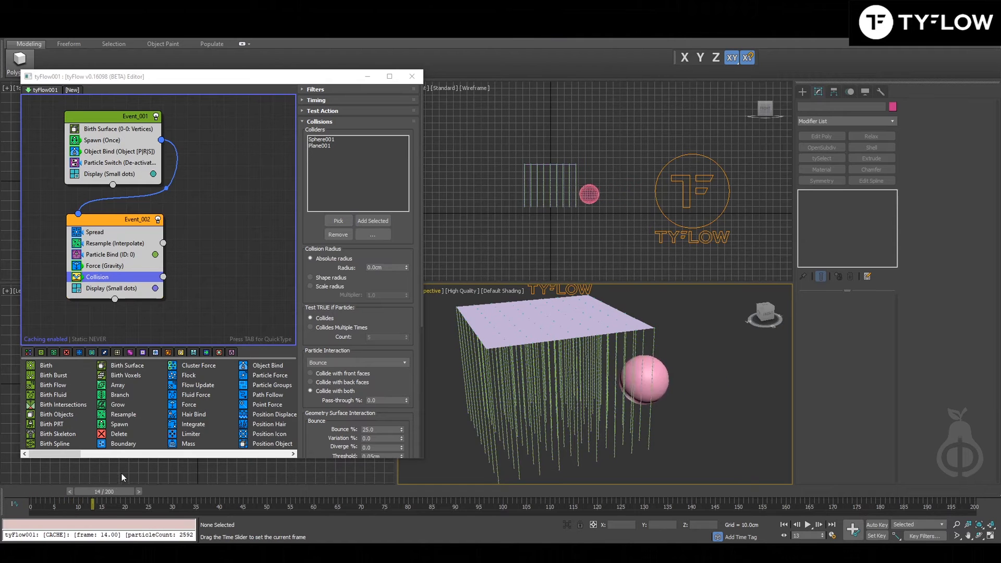
{"action": "left_click_drag", "start_coordinate": [100, 504], "coordinate": [327, 503]}
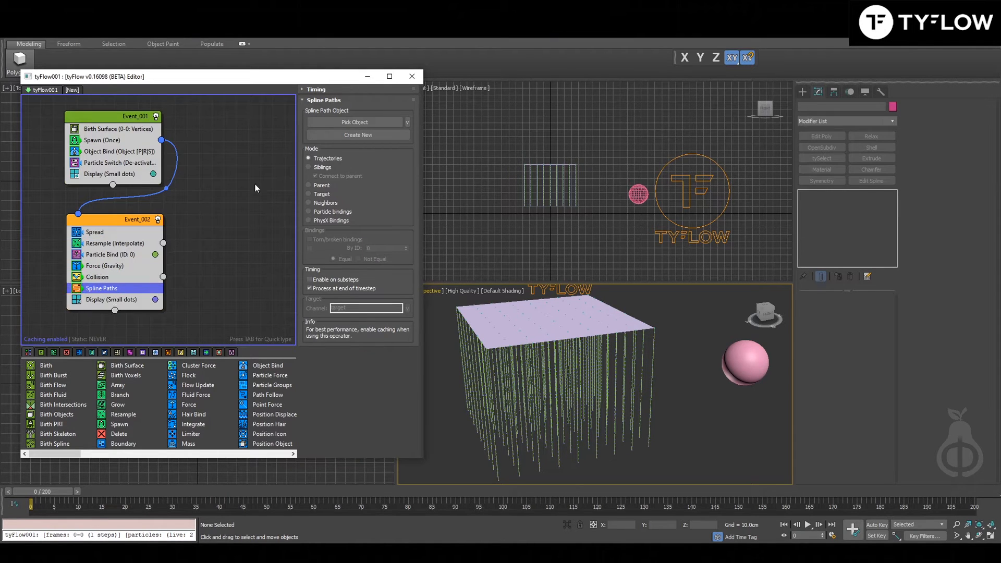
- Create tySplines001 from Spline Paths in Particle bindings mode so the strands show as tube splines
{"action": "left_click", "coordinate": [358, 135]}
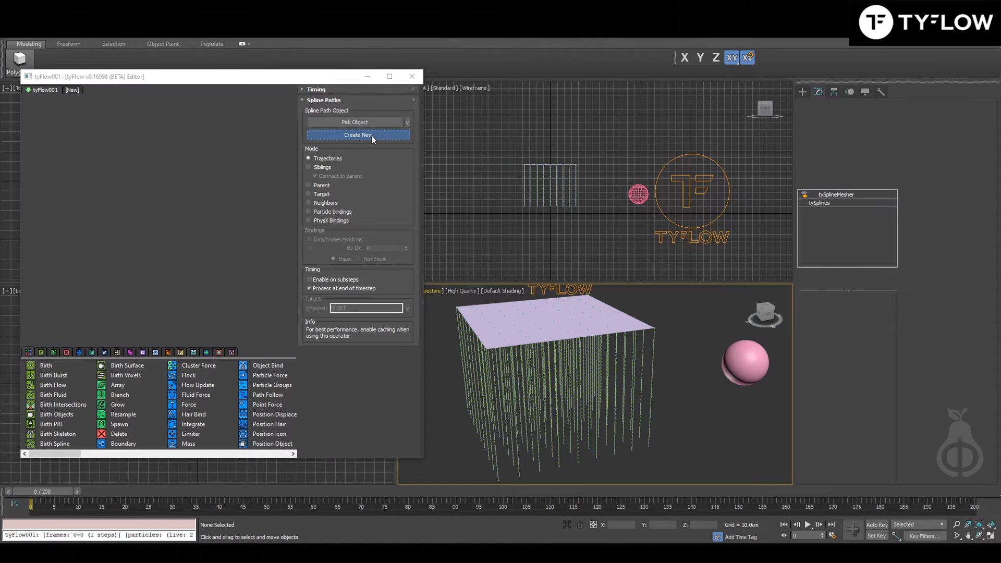
{"action": "left_click", "coordinate": [358, 135]}
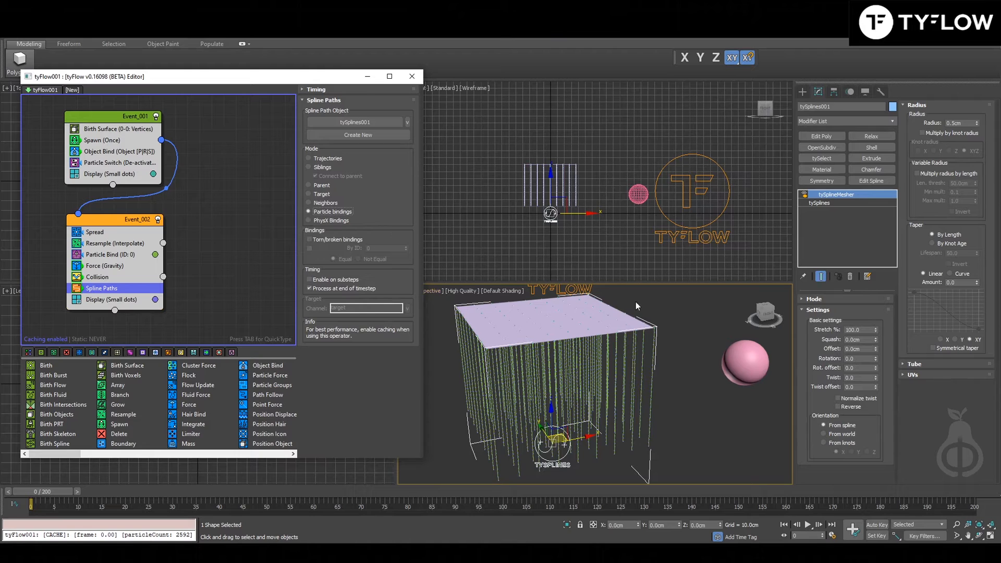
{"action": "mouse_move", "coordinate": [354, 218]}
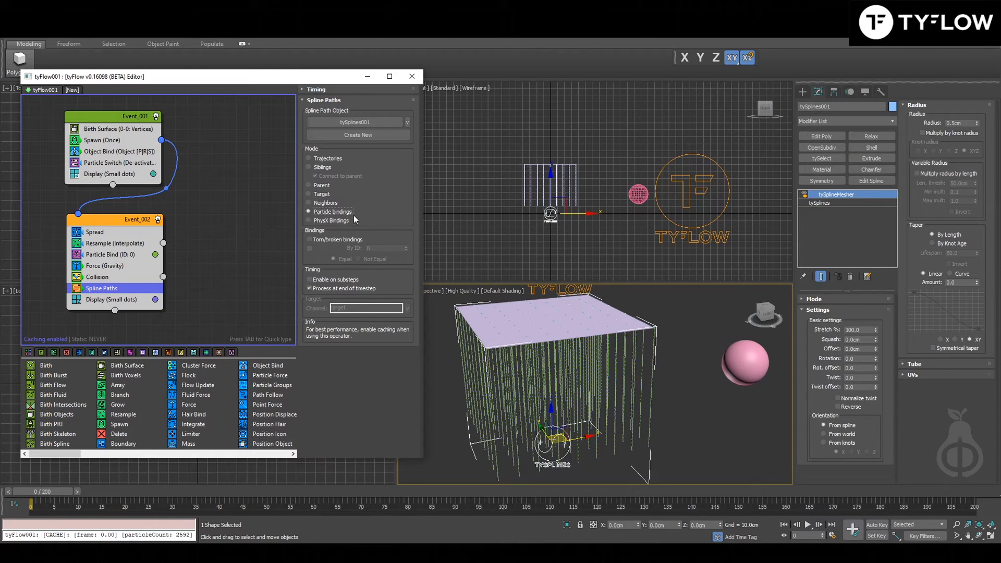
{"action": "mouse_move", "coordinate": [803, 197]}
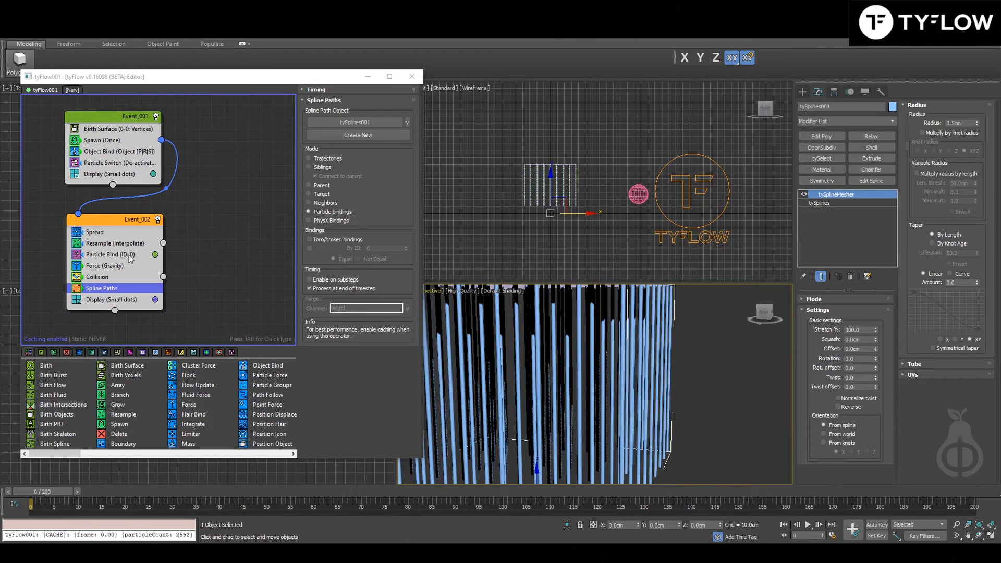
{"action": "left_click", "coordinate": [112, 254]}
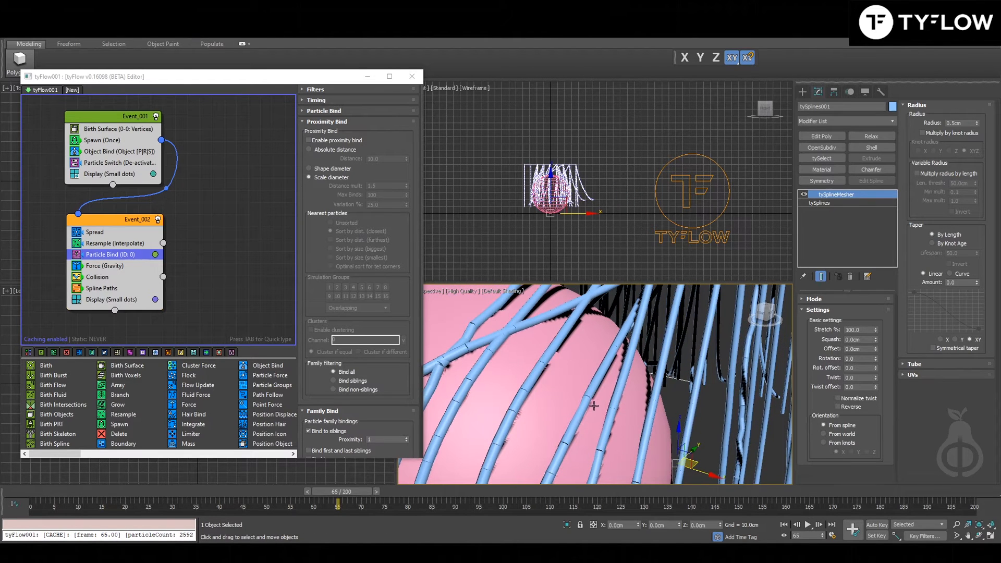
{"action": "left_click", "coordinate": [820, 202]}
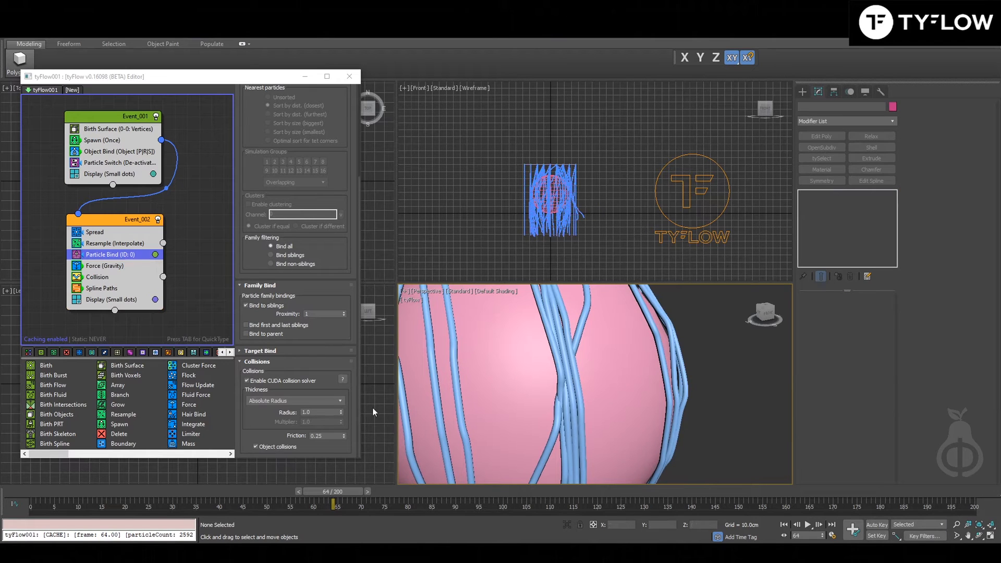
- Set the tyFlow Time step to 1/2 Frame and replay the recomputed simulation
{"action": "left_click", "coordinate": [692, 192]}
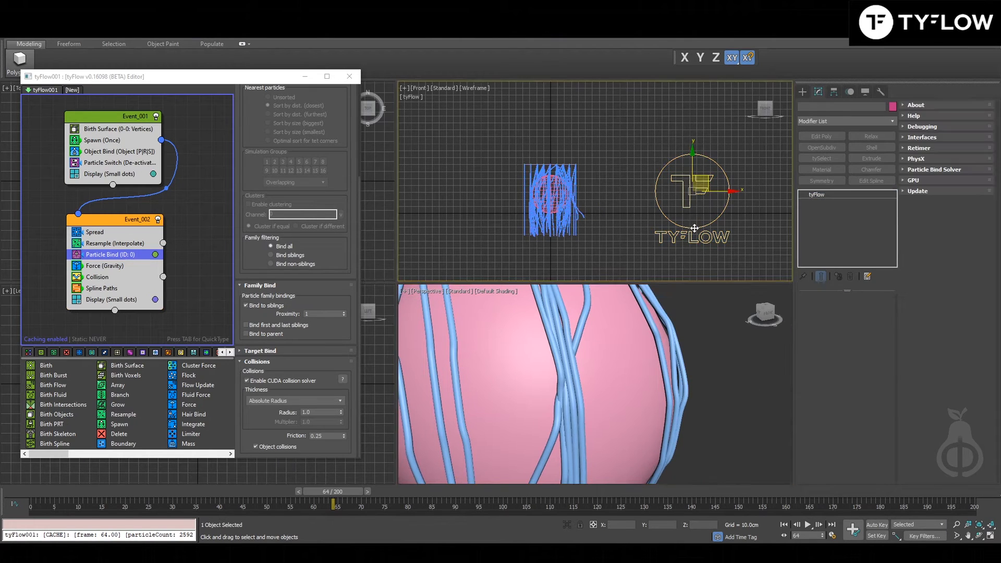
{"action": "left_click", "coordinate": [818, 194]}
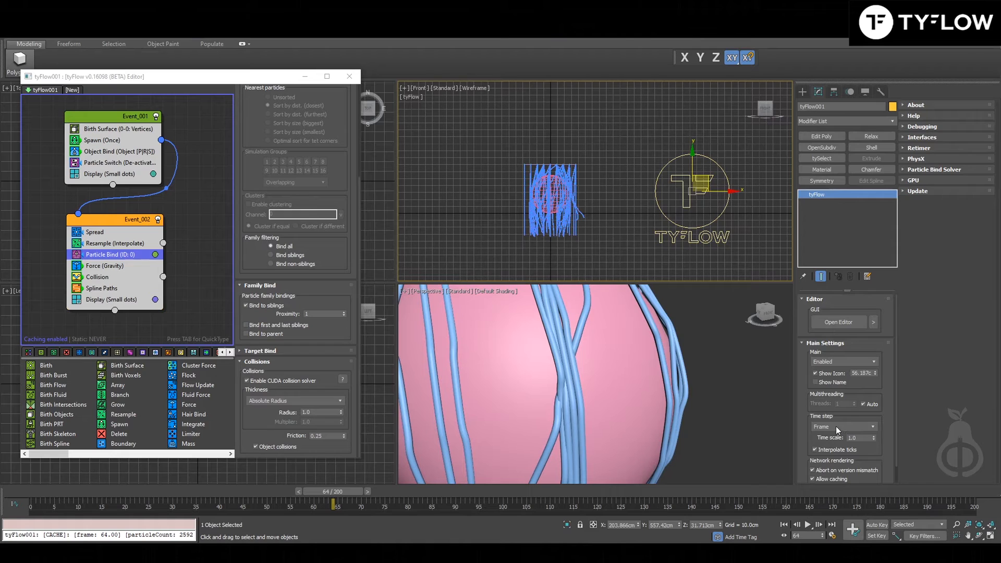
{"action": "left_click", "coordinate": [868, 426]}
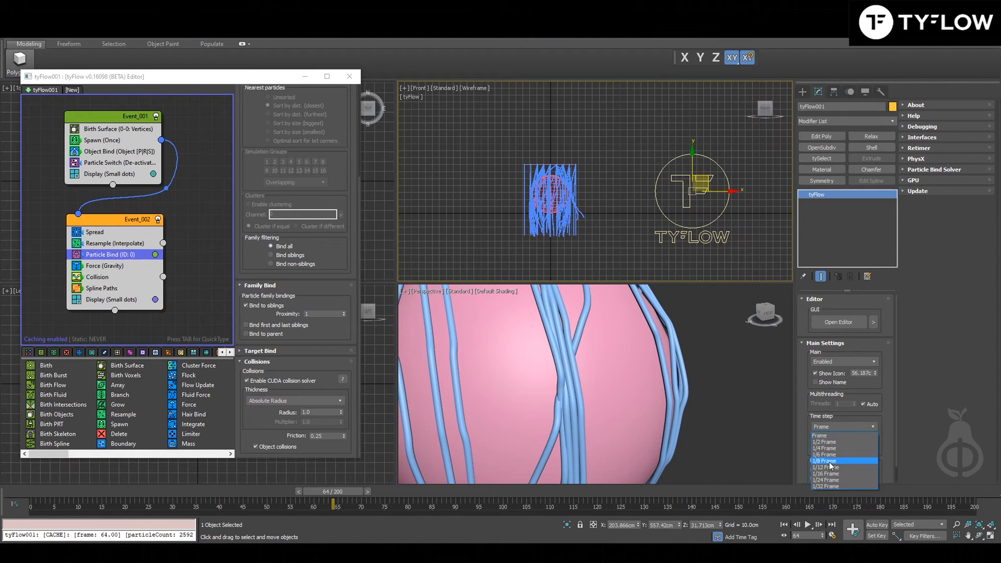
{"action": "left_click", "coordinate": [823, 467]}
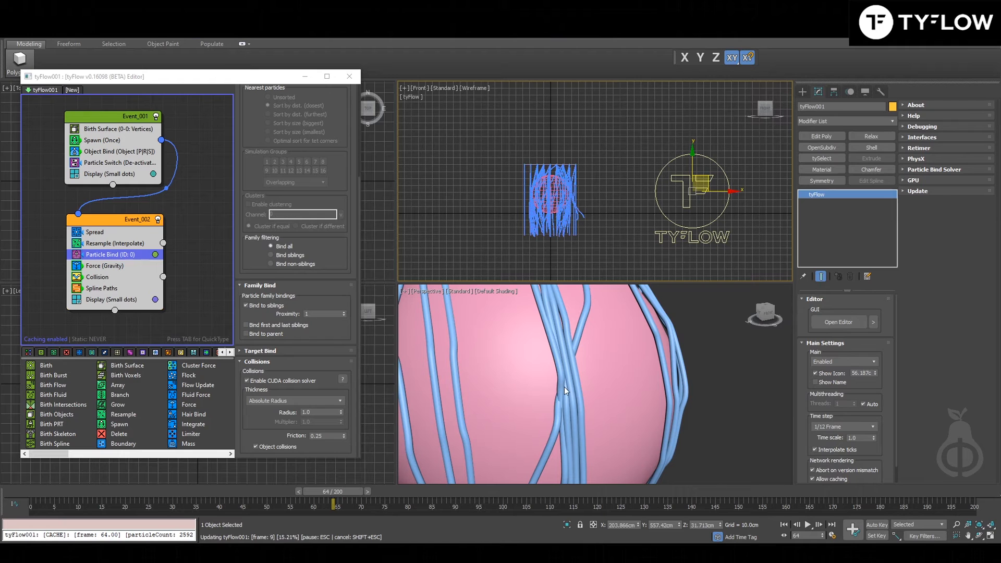
{"action": "left_click_drag", "start_coordinate": [334, 504], "coordinate": [217, 503]}
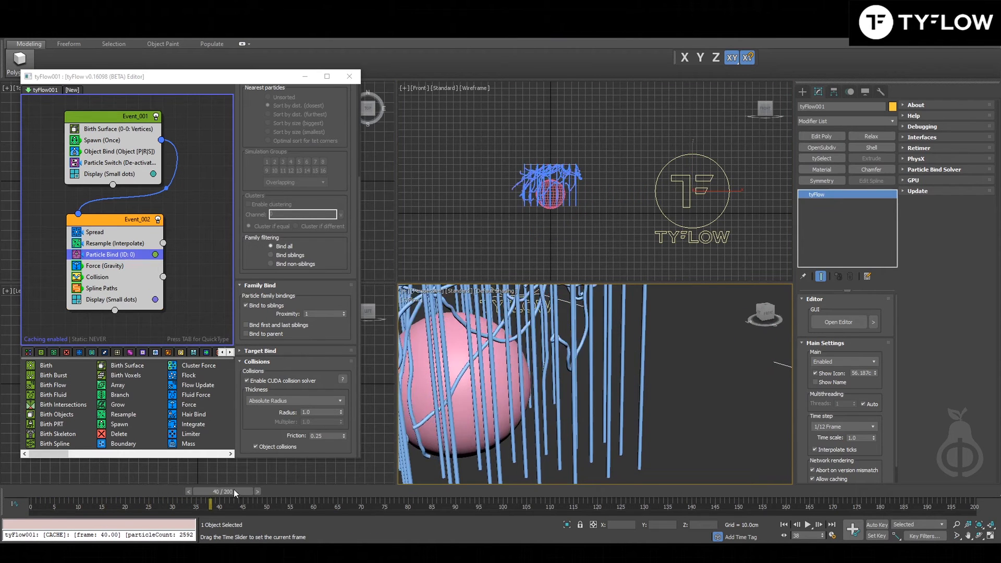
{"action": "left_click_drag", "start_coordinate": [212, 504], "coordinate": [337, 503]}
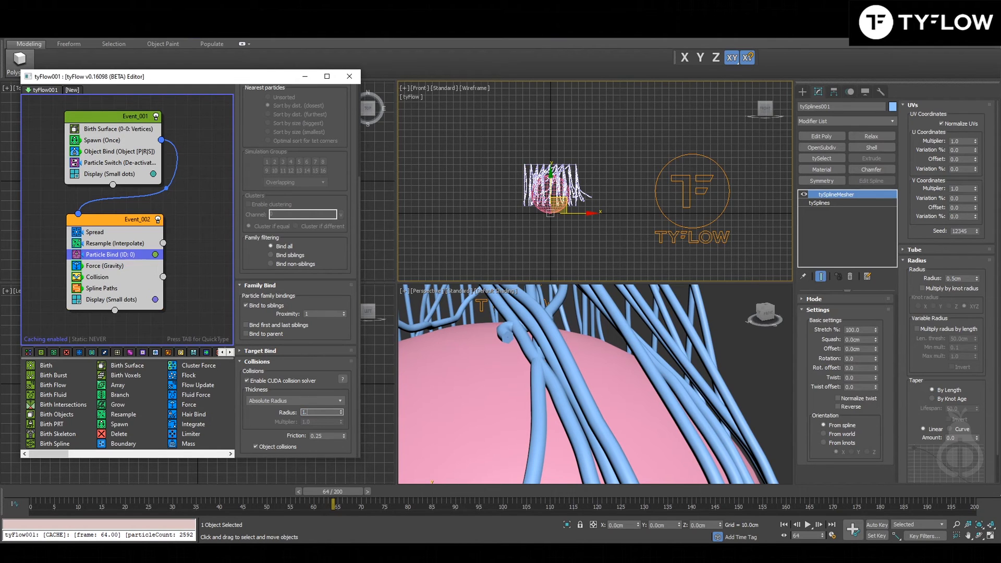
- Set the Particle Bind collision thickness radius to 1.5 and step through the simulation
{"action": "type", "text": "1.5"}
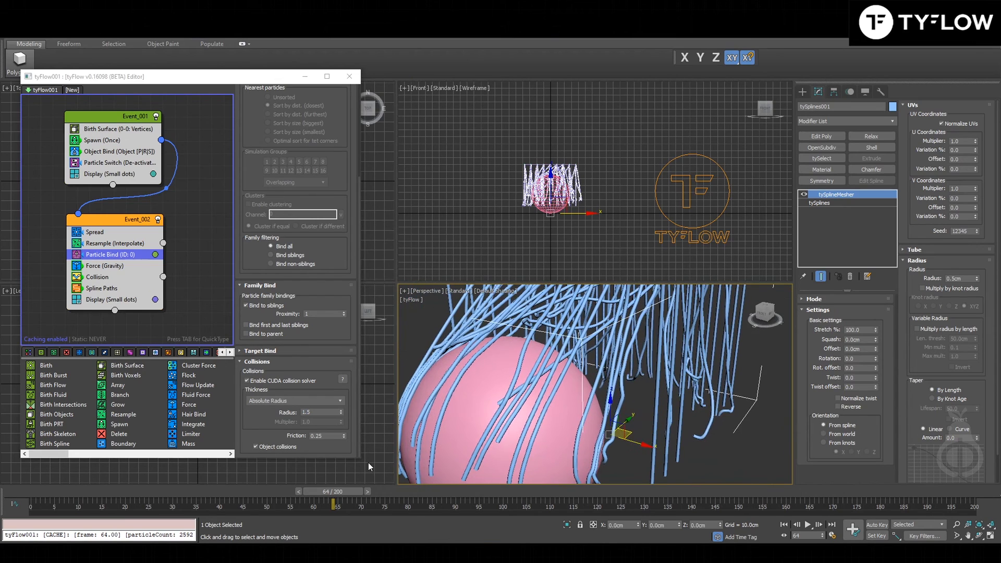
{"action": "left_click_drag", "start_coordinate": [335, 504], "coordinate": [283, 504]}
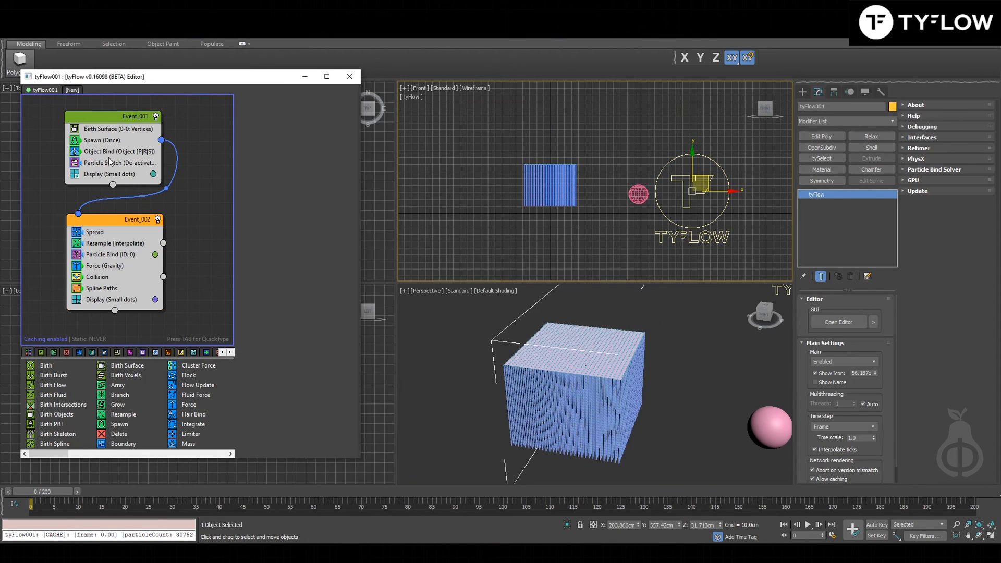
- Tilt Plane001 at frame 40 with Auto Key and replay so the bound strands follow the tilt
{"action": "left_click", "coordinate": [118, 152]}
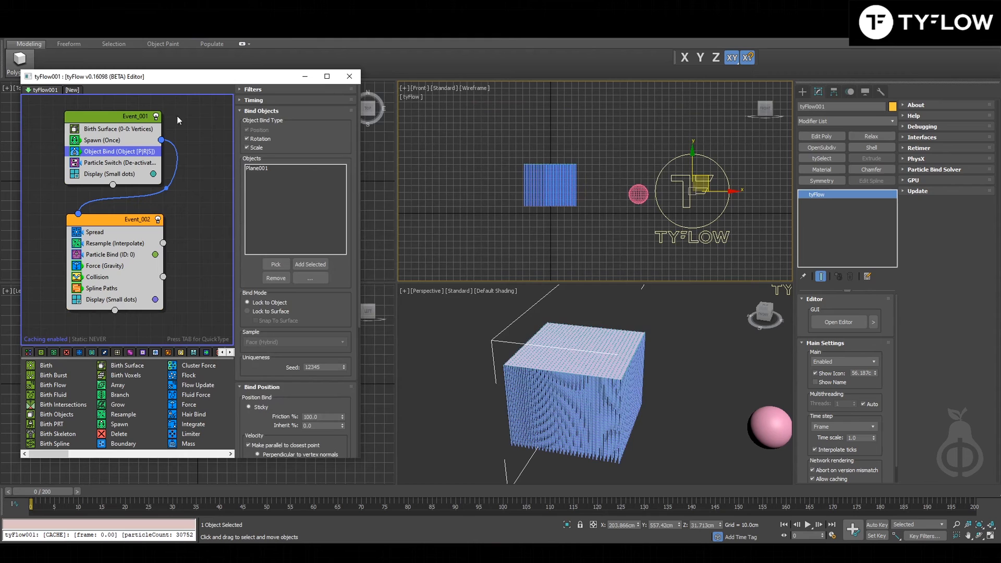
{"action": "mouse_move", "coordinate": [157, 121]}
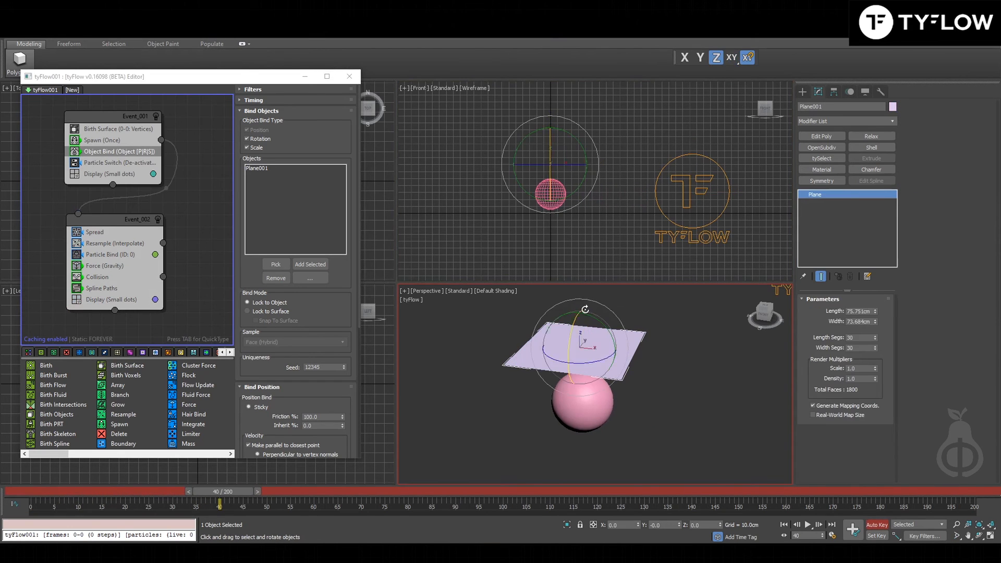
{"action": "left_click_drag", "start_coordinate": [579, 325], "coordinate": [577, 297]}
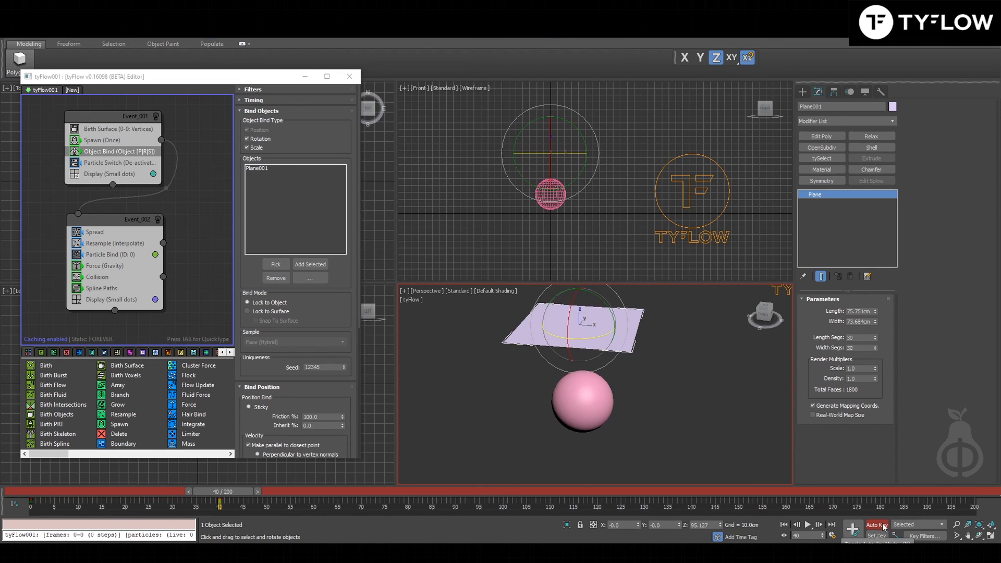
{"action": "left_click_drag", "start_coordinate": [211, 504], "coordinate": [13, 503]}
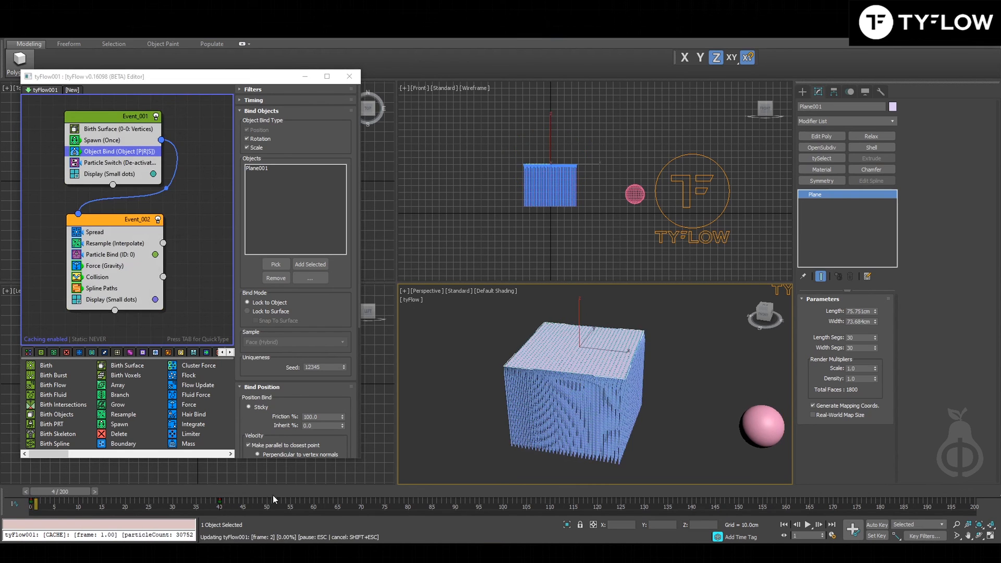
{"action": "left_click_drag", "start_coordinate": [59, 502], "coordinate": [265, 501]}
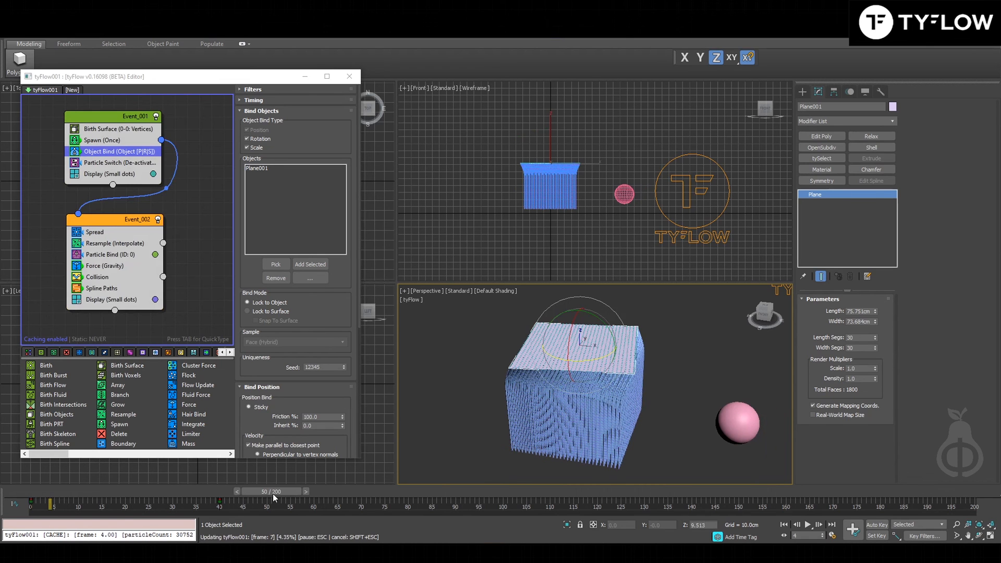